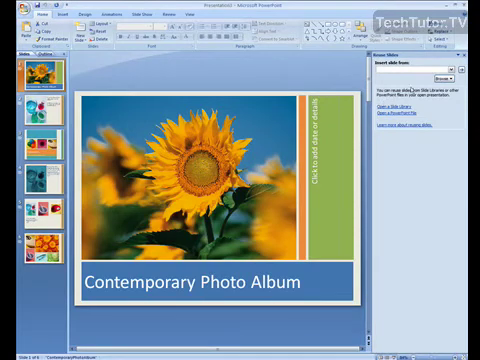
# Step: Browse to and open Classic Photo Album.pptx from My Documents in the Reuse Slides pane
pyautogui.click(402, 207)
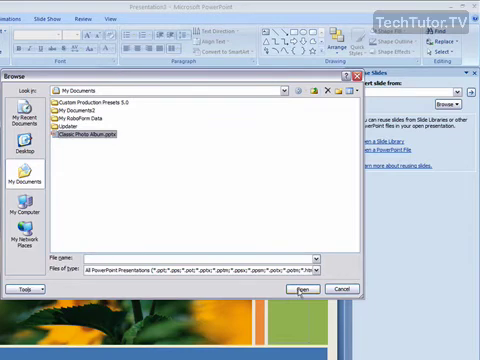
pyautogui.click(301, 289)
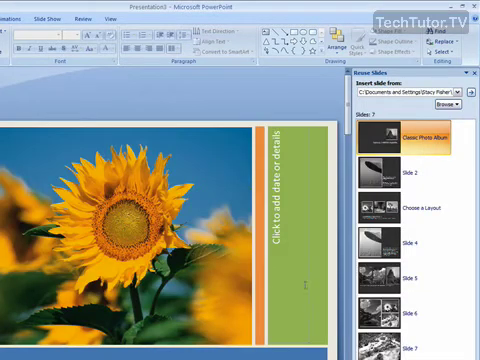